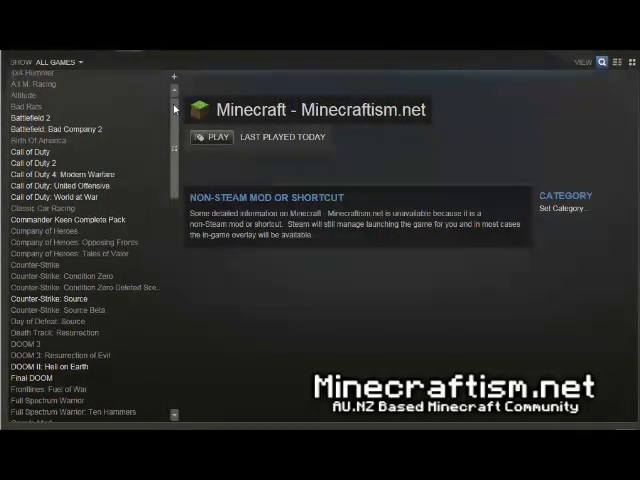
scroll(down, 3)
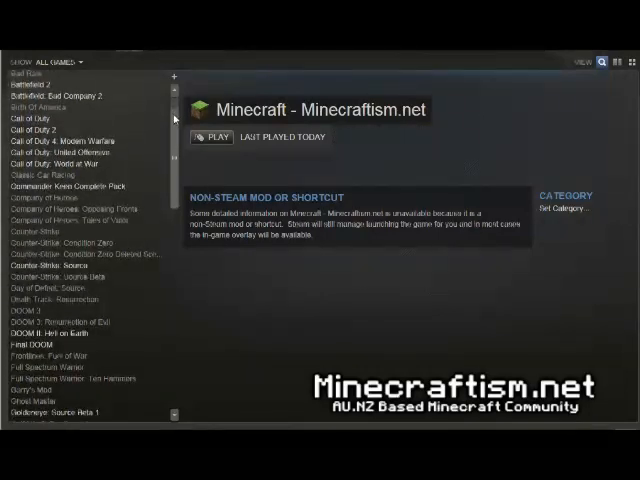
scroll(down, 3)
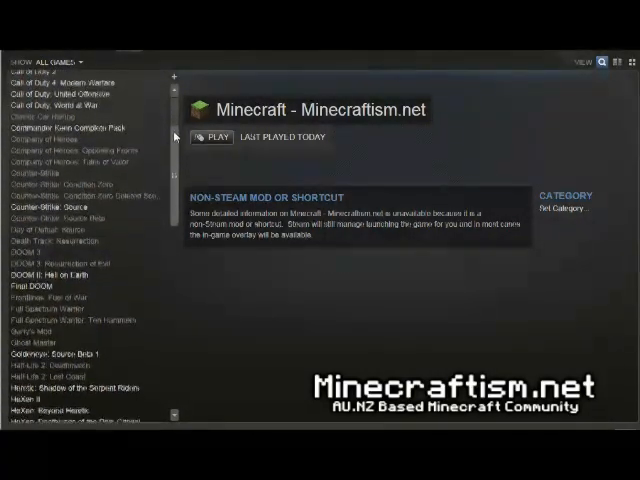
scroll(down, 3)
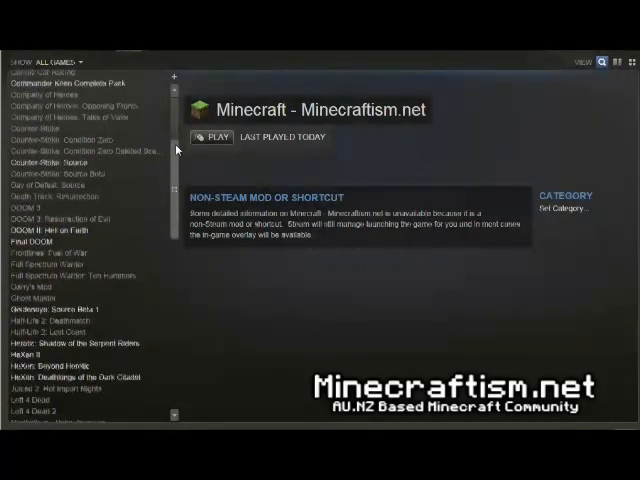
scroll(down, 3)
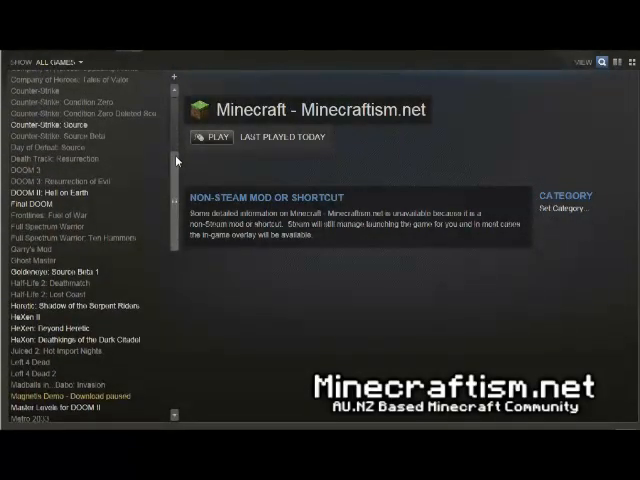
scroll(down, 3)
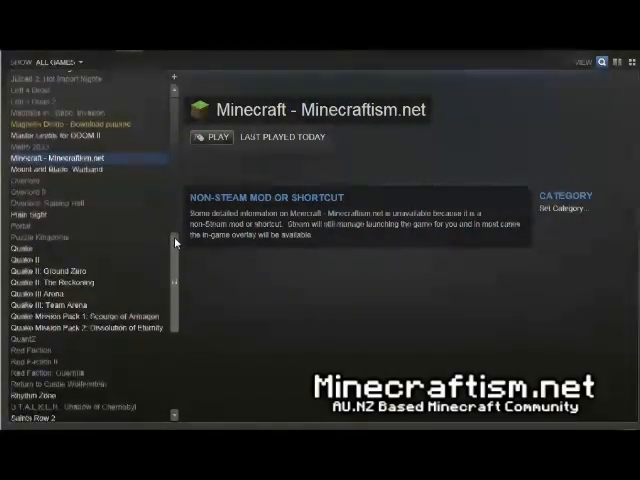
scroll(down, 3)
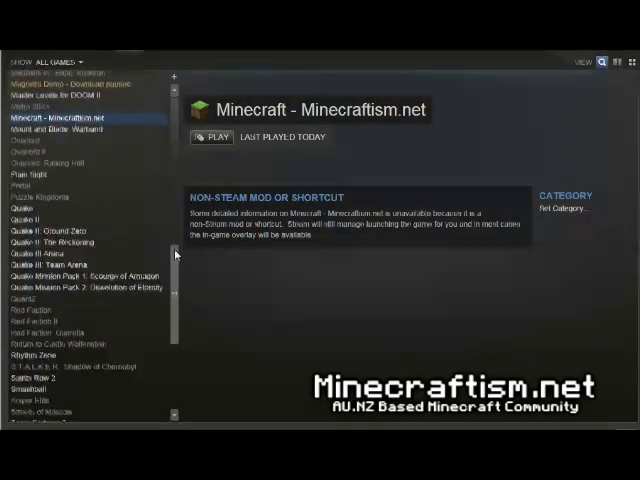
scroll(down, 3)
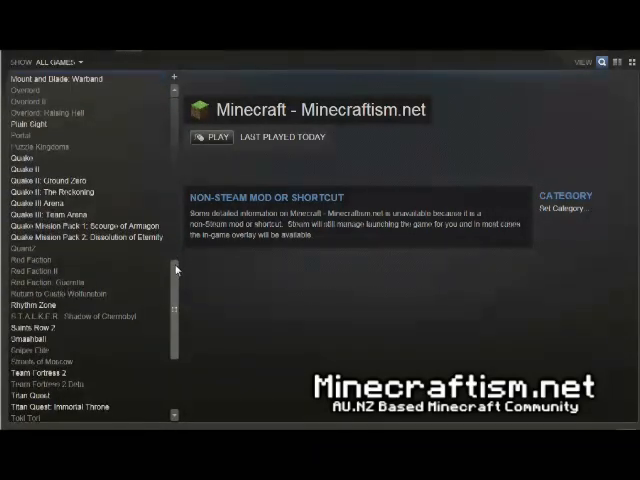
scroll(down, 3)
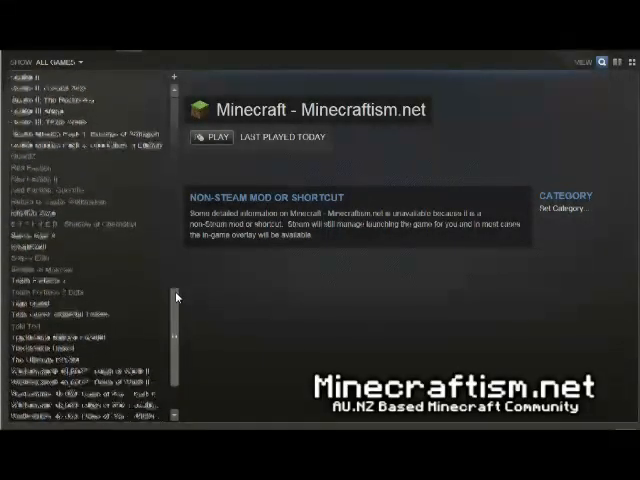
scroll(down, 3)
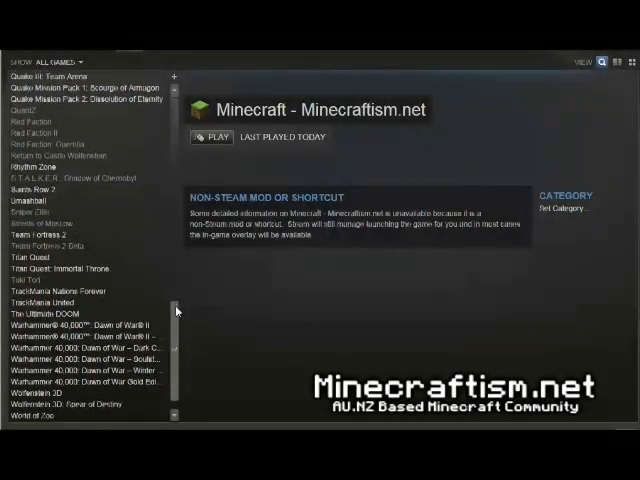
scroll(down, 3)
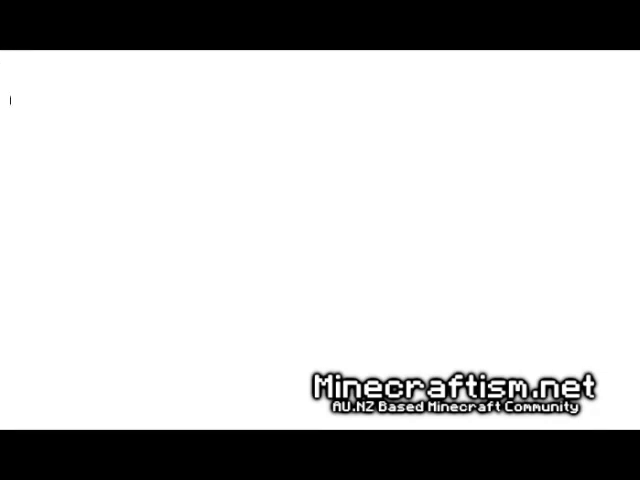
text(LOL... Steam)
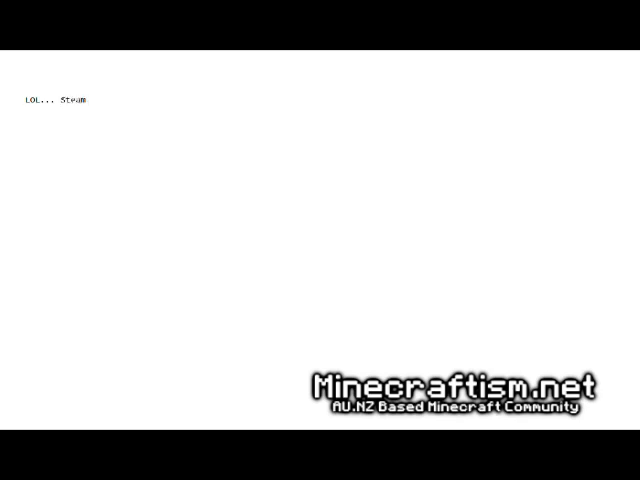
text(v Mine)
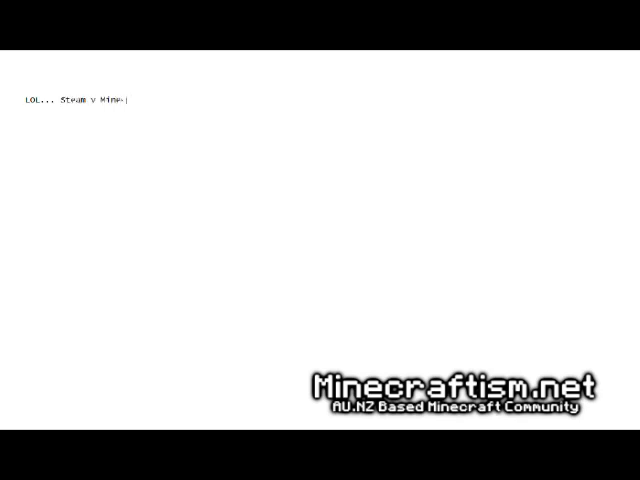
text(craft...)
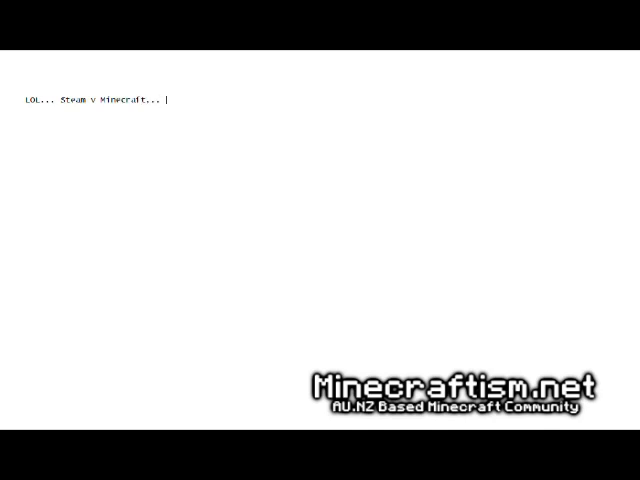